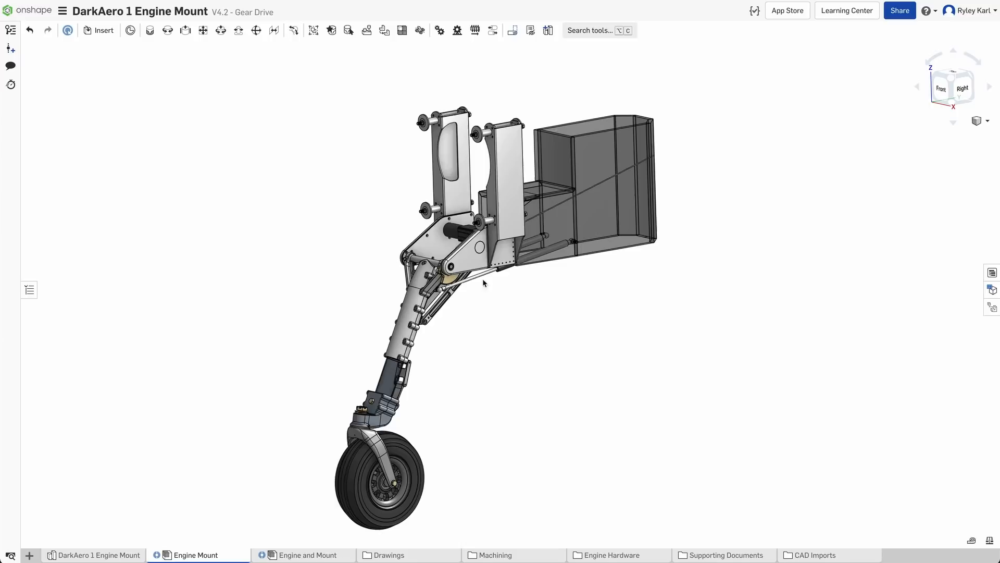
Zoom to the trunnion plate and animate the B4 Revolute - Trunnion mate, -116 to 6 degrees.
drag(483, 283, 601, 318)
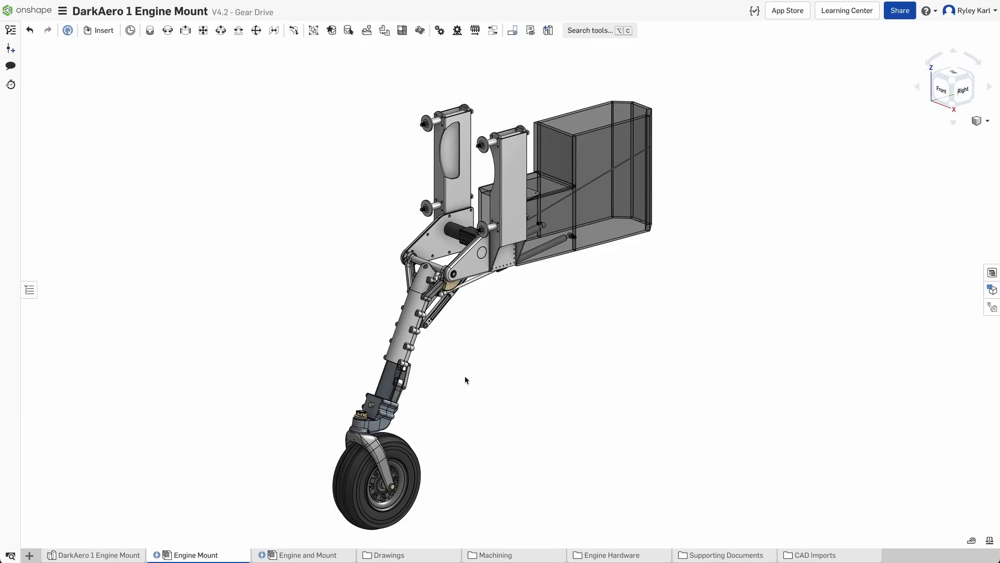
mouse_move(463, 387)
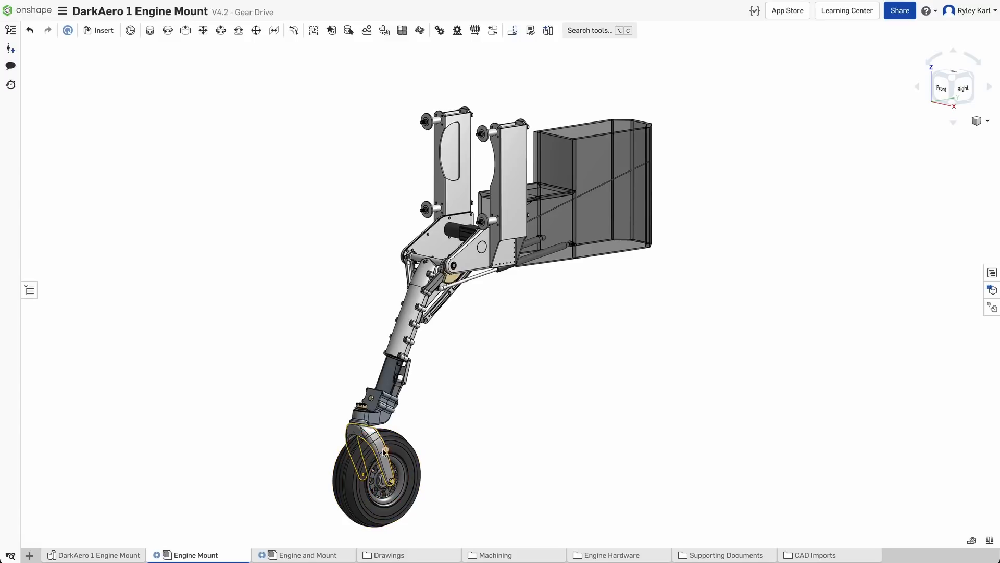
click(390, 421)
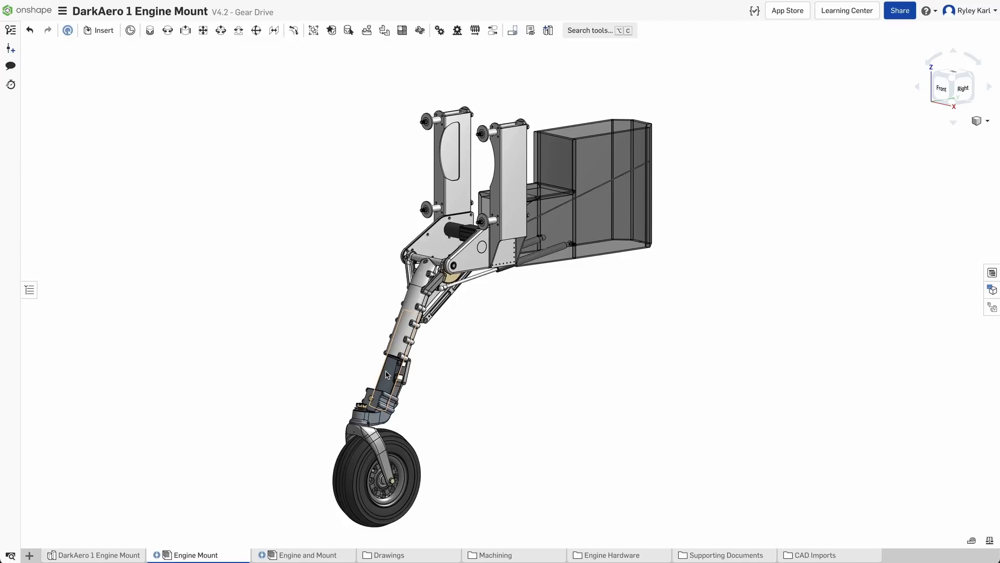
click(412, 296)
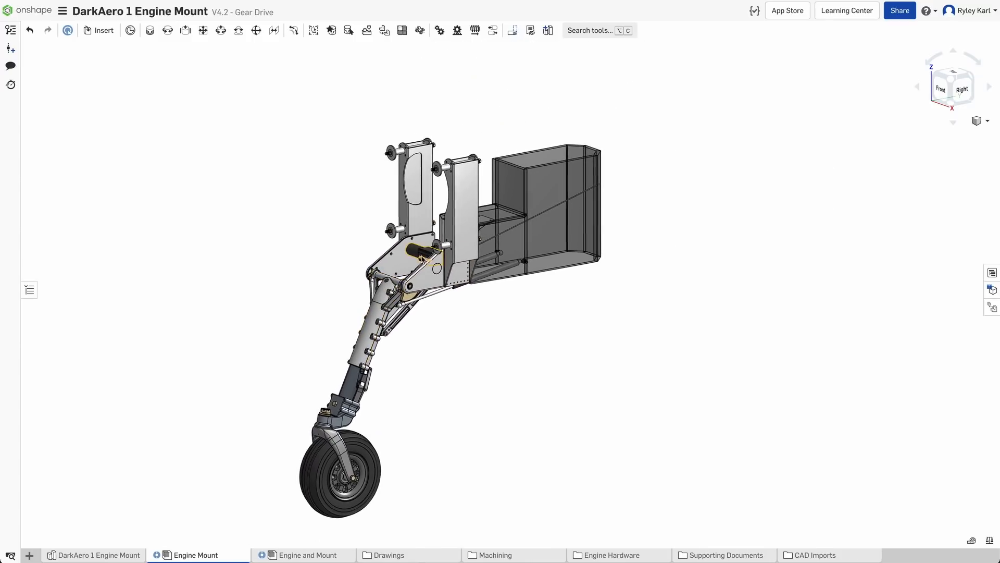
click(459, 198)
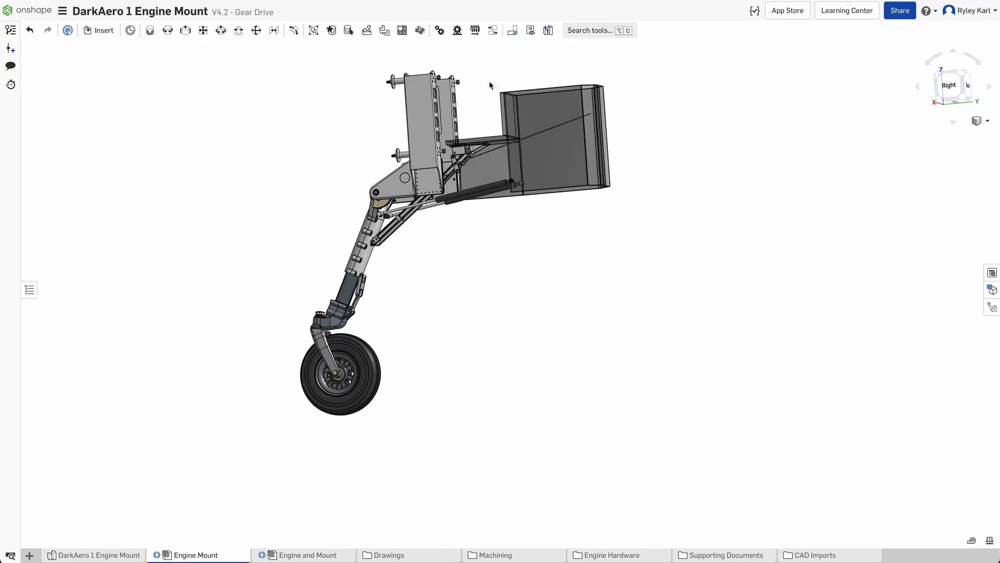
drag(490, 85, 550, 139)
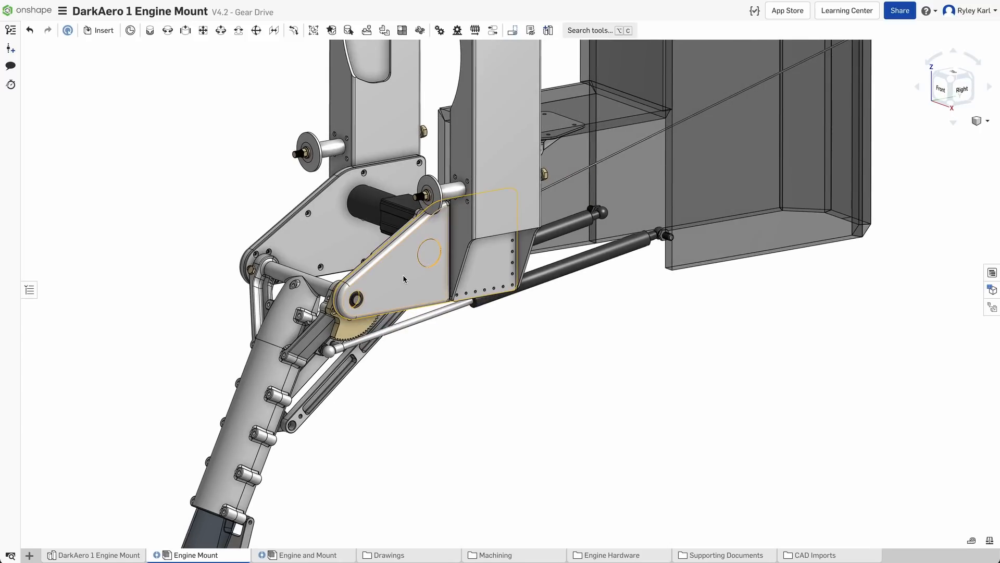
click(395, 267)
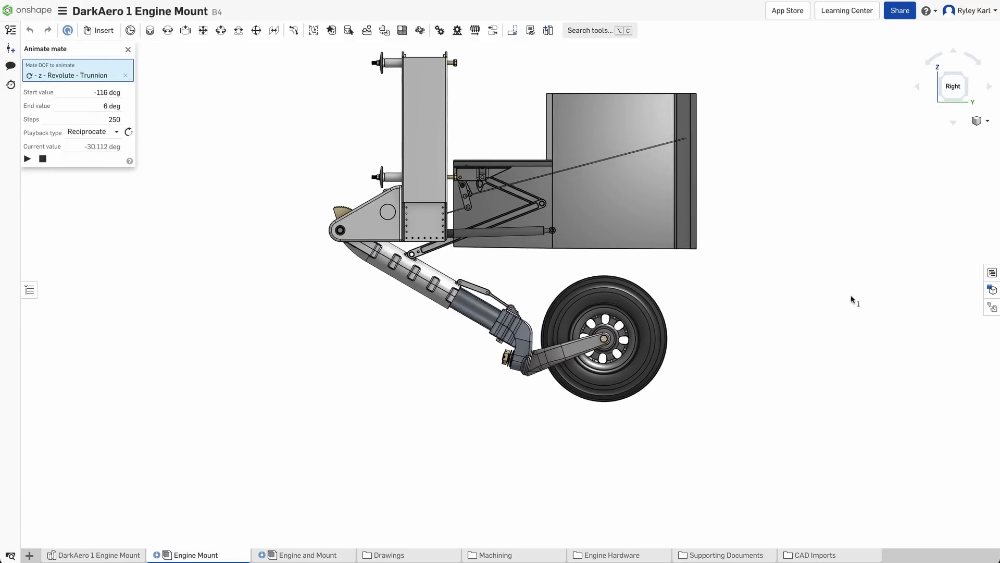
Play the trunnion retraction animation, then open the DarkAero 1 Nose Gear Part Studio.
click(26, 159)
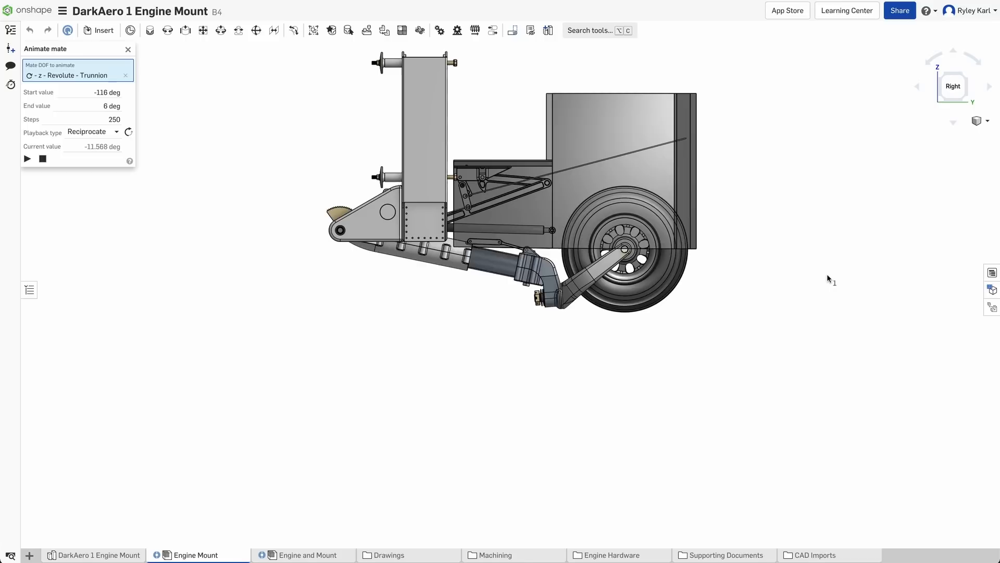
click(27, 159)
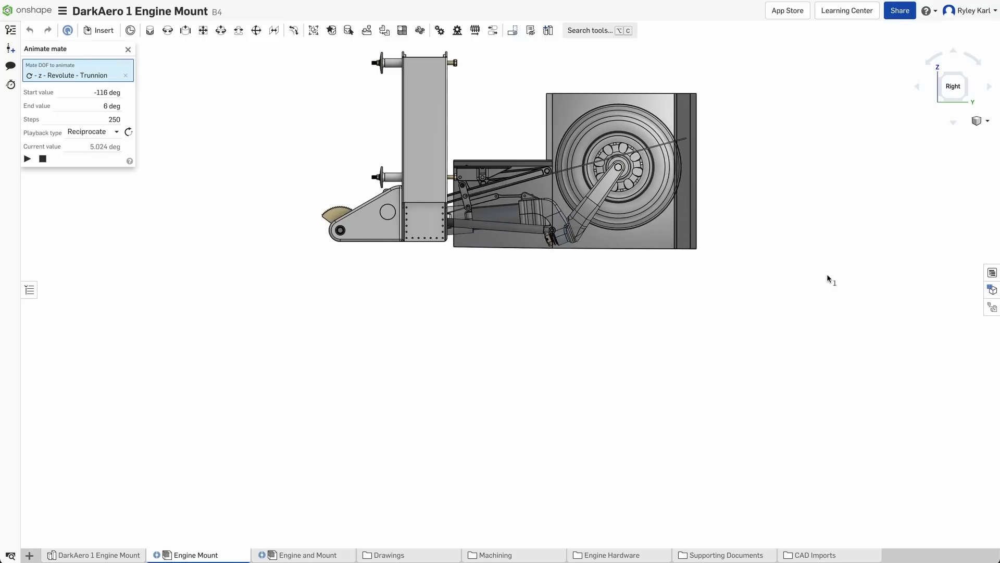
click(27, 158)
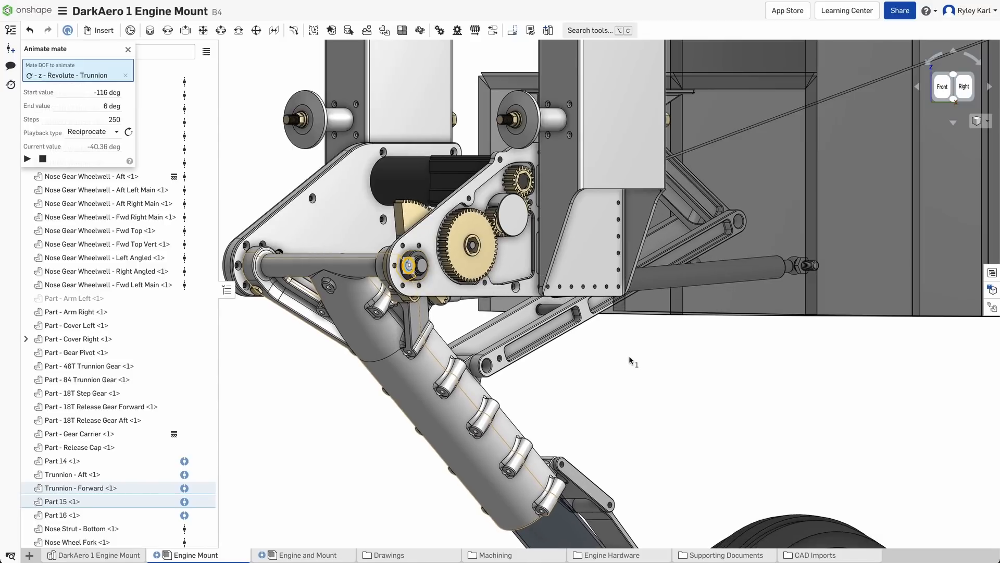
click(28, 159)
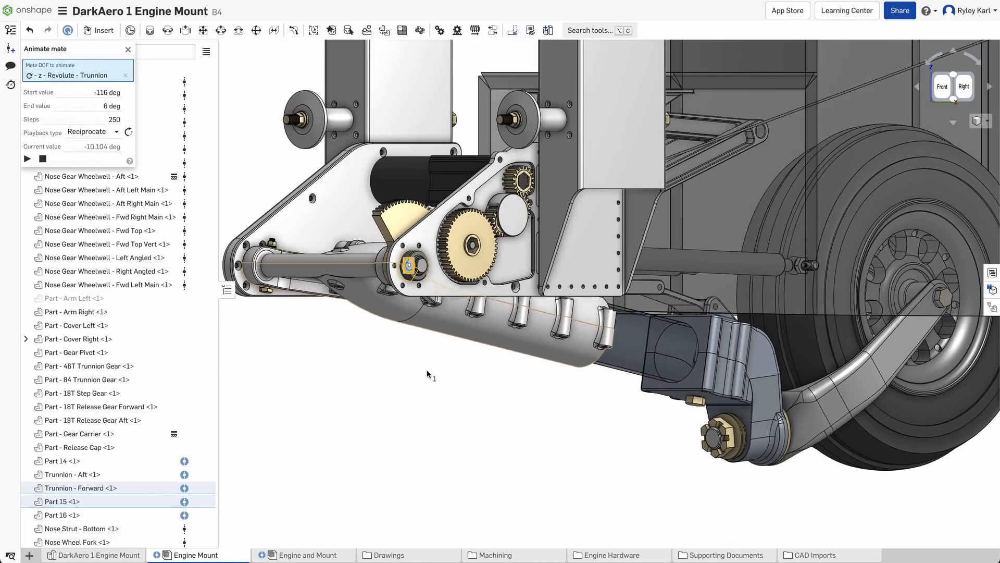
click(27, 159)
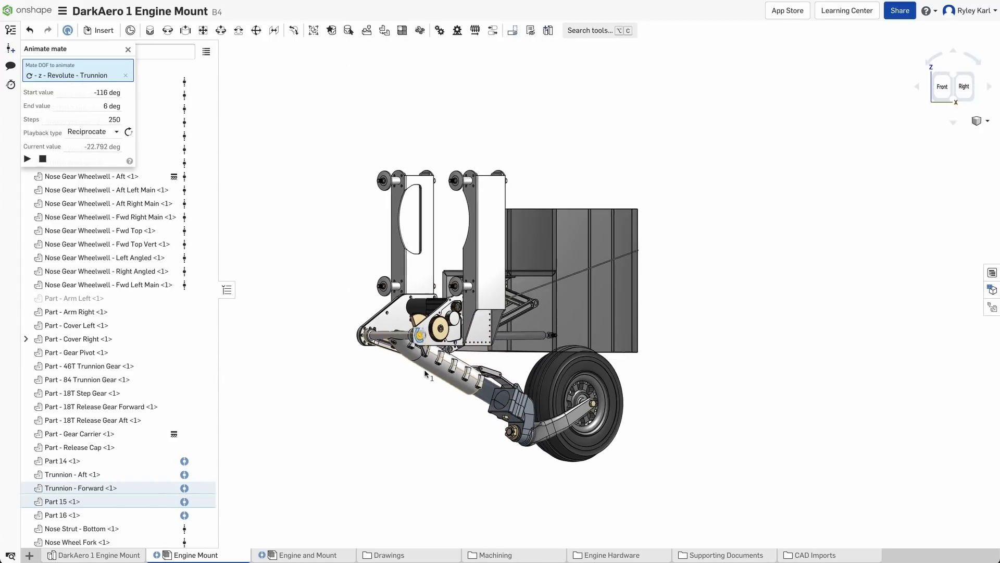
click(28, 158)
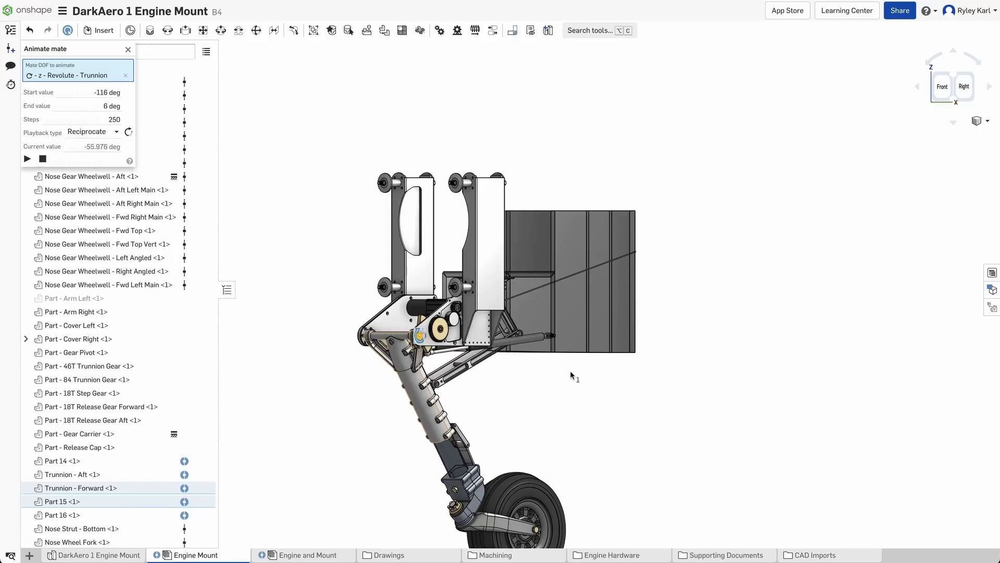
click(27, 159)
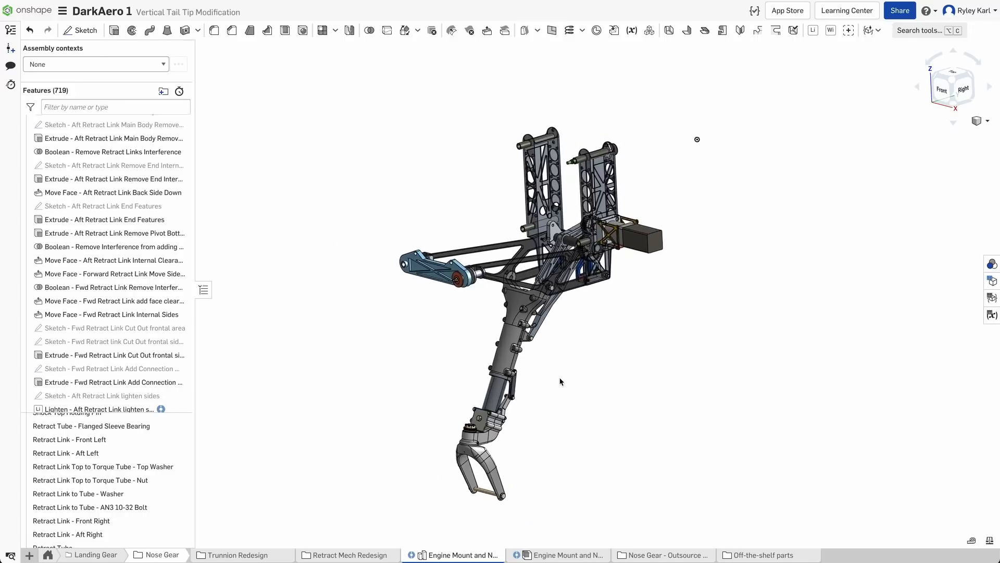
Review the V7 motion study and B4 section, then open the DarkAero 1 Engine Mount Part Studio.
click(302, 555)
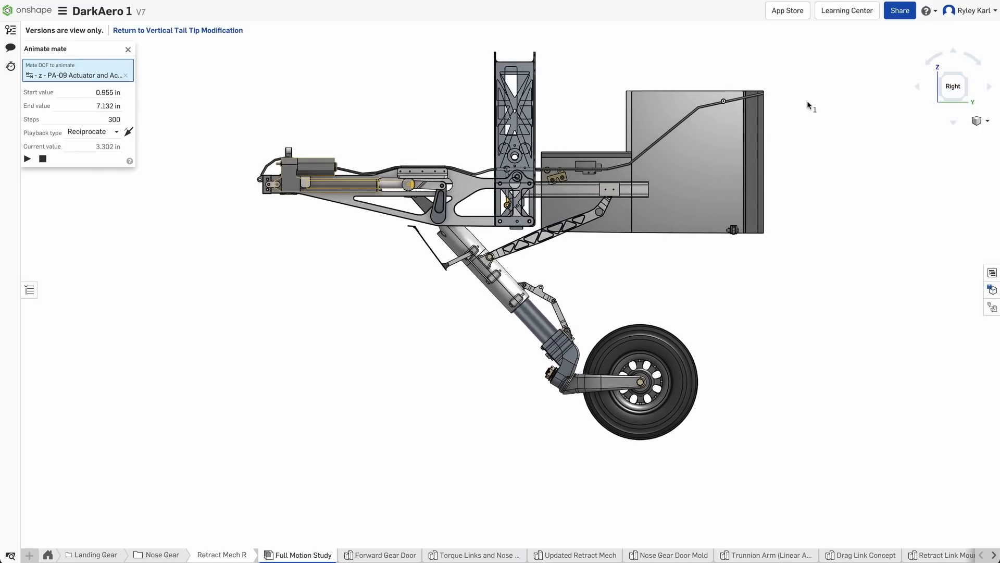
click(194, 554)
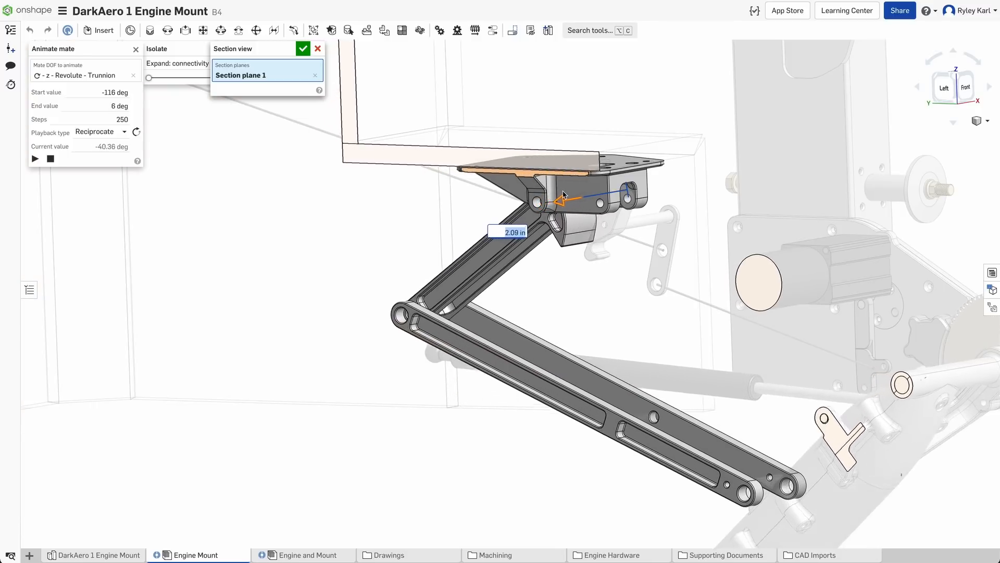
click(35, 158)
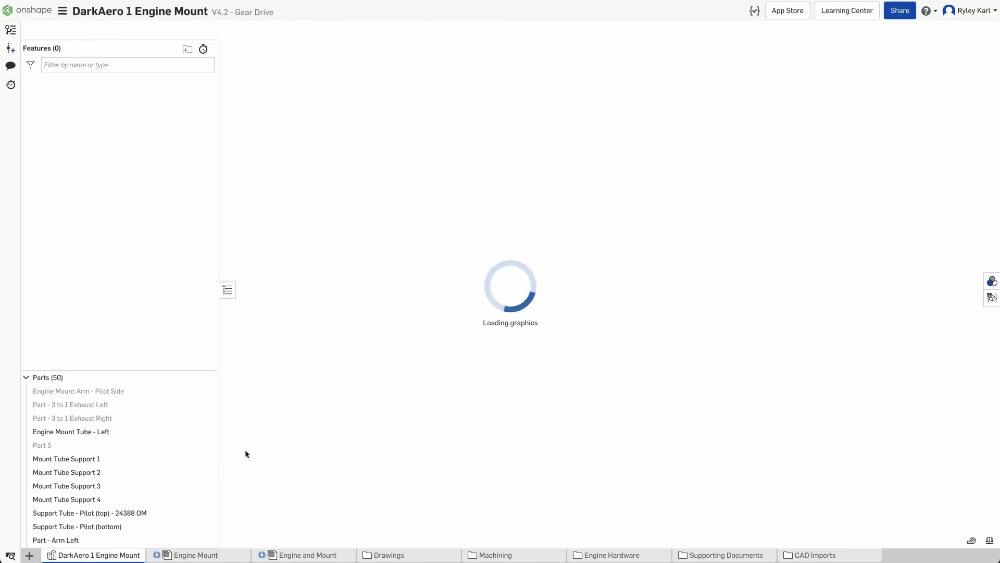
Show the engine mount document's Versions and history panel.
click(10, 32)
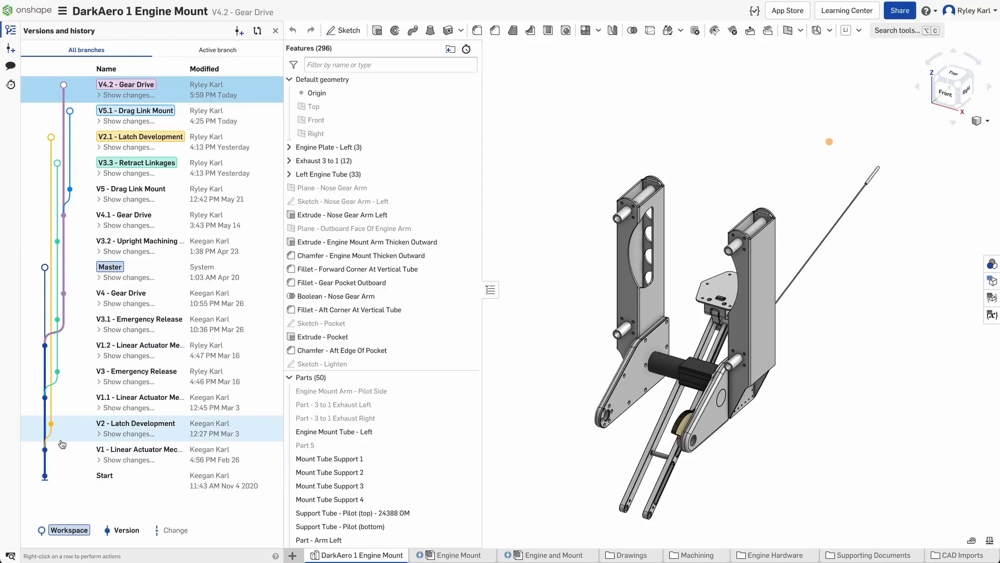
mouse_move(61, 459)
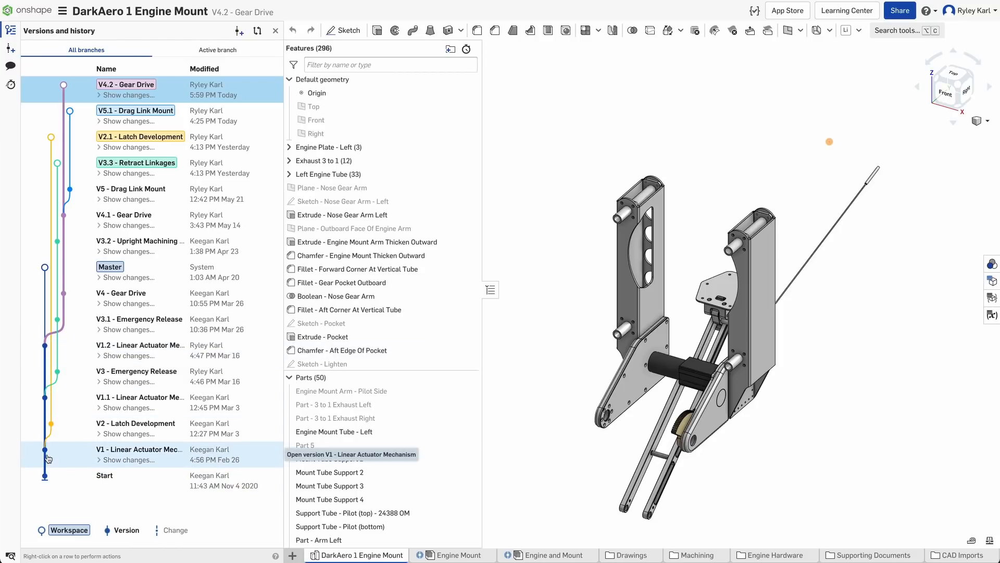
mouse_move(82, 381)
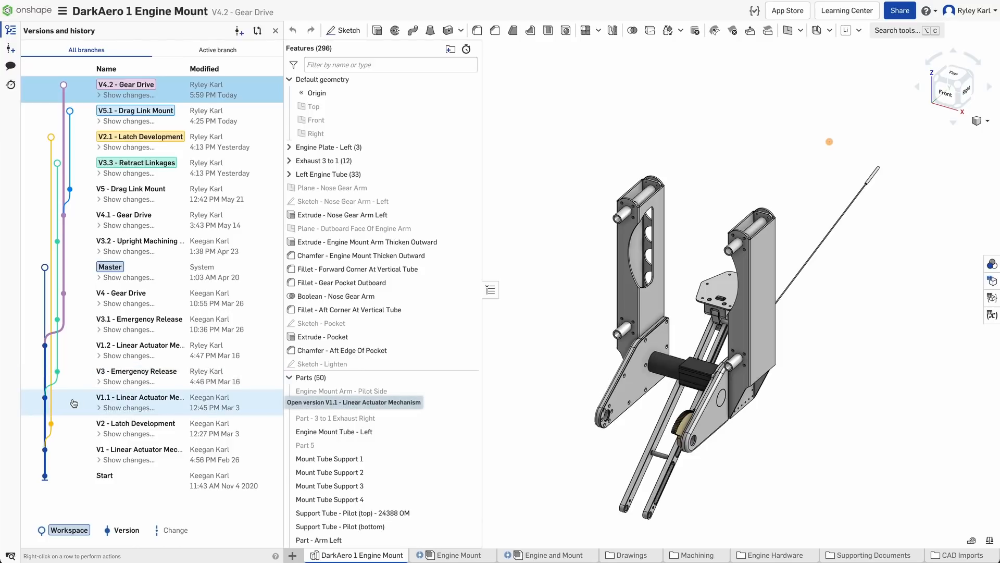
mouse_move(40, 412)
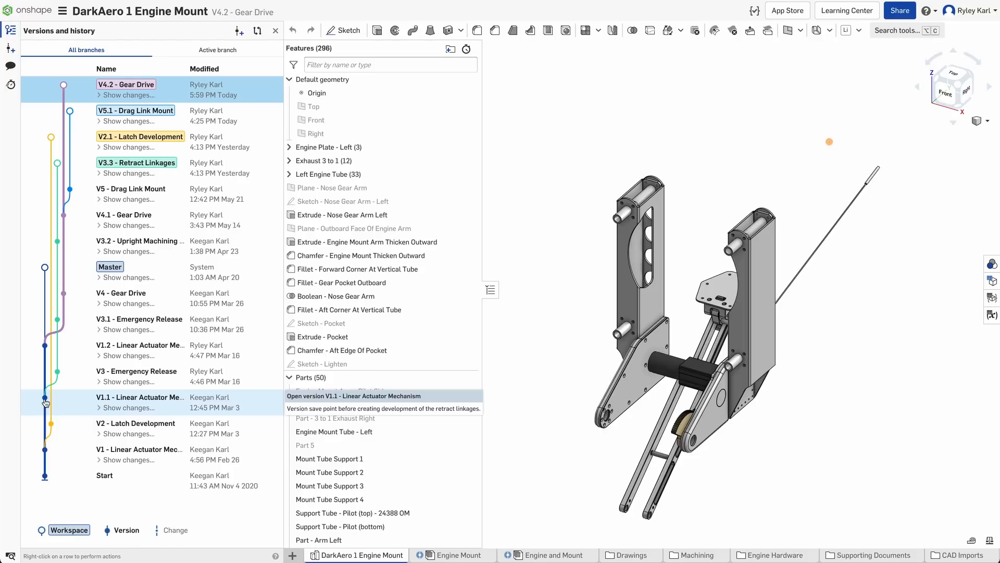
mouse_move(45, 358)
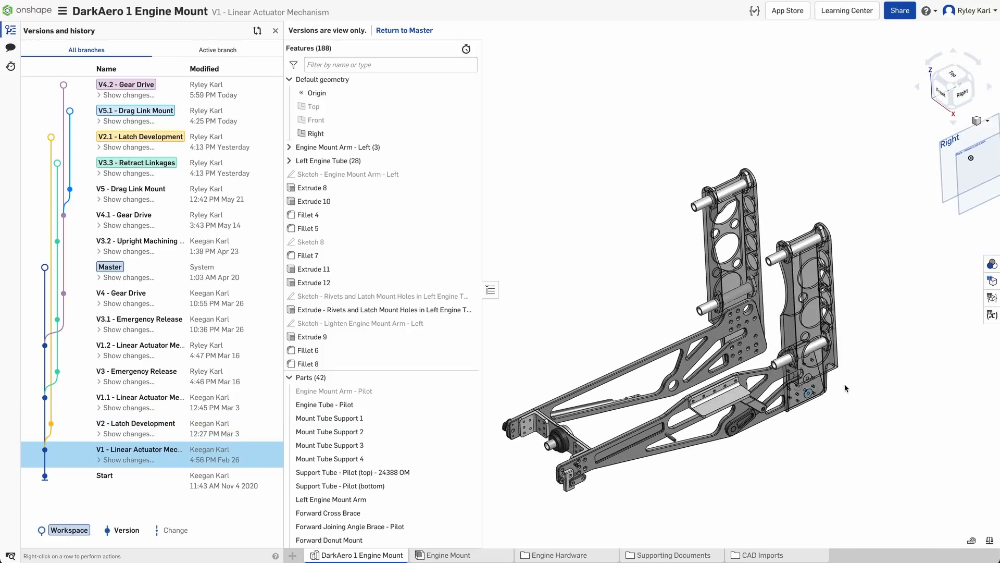
drag(845, 387, 737, 446)
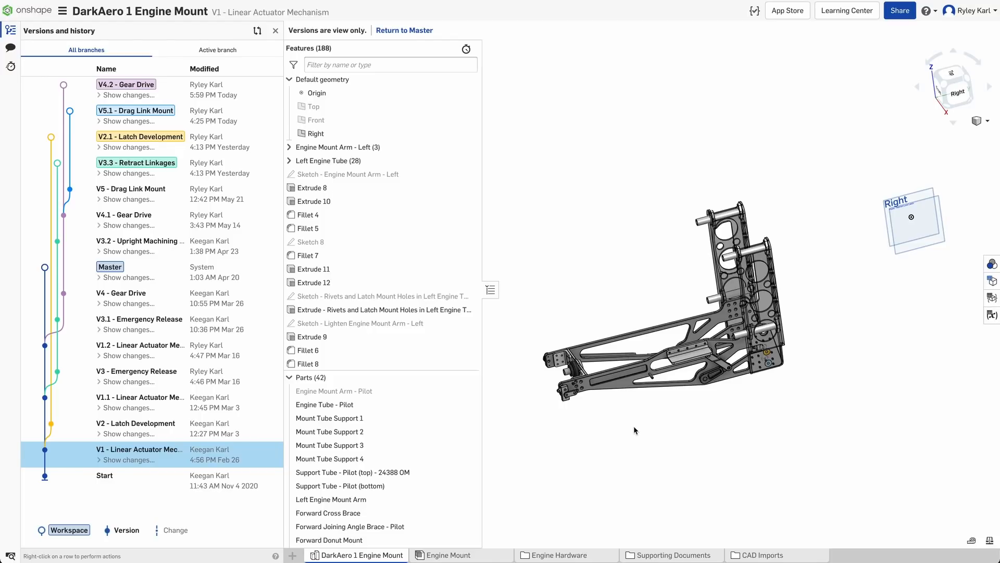
mouse_move(345, 472)
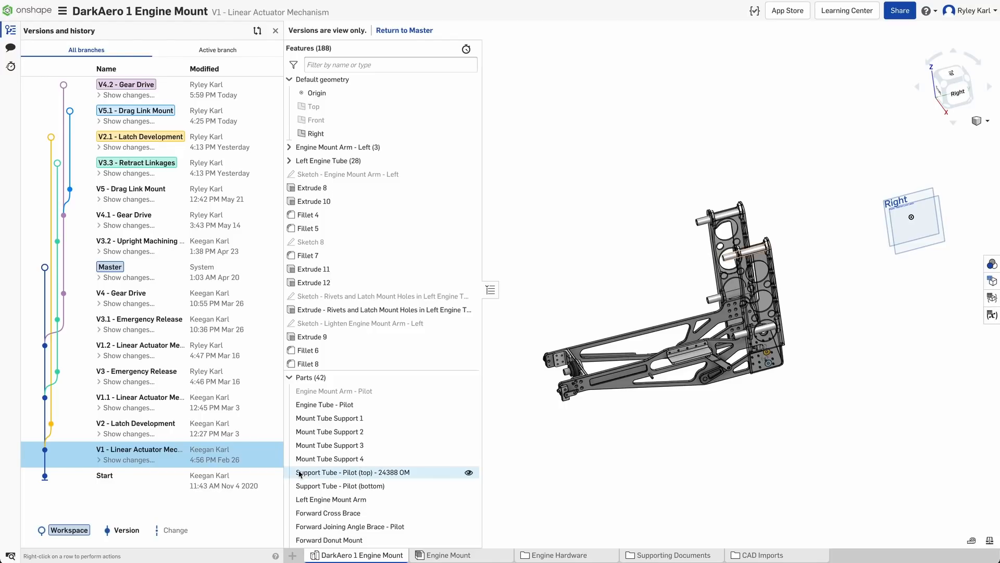
mouse_move(57, 458)
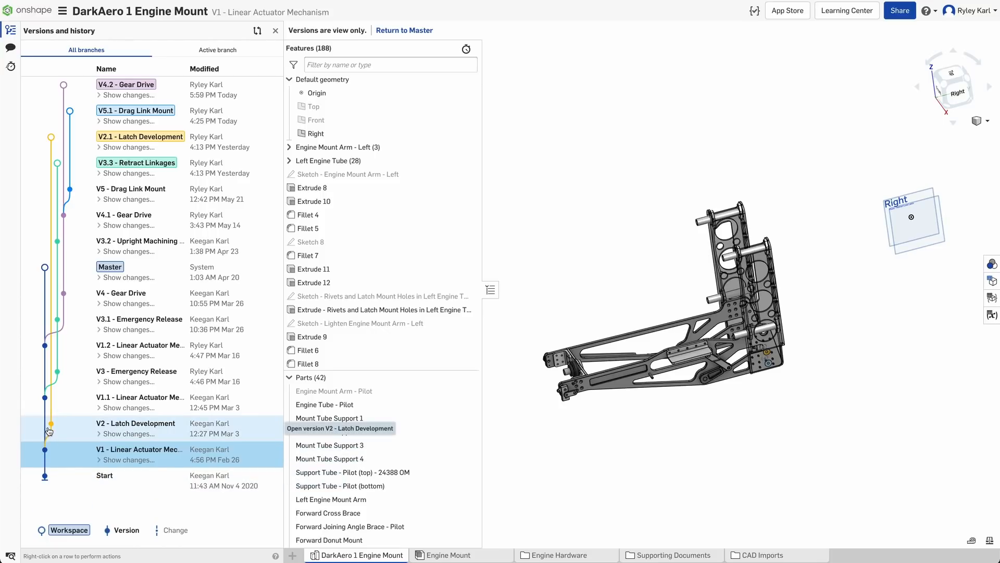
mouse_move(45, 343)
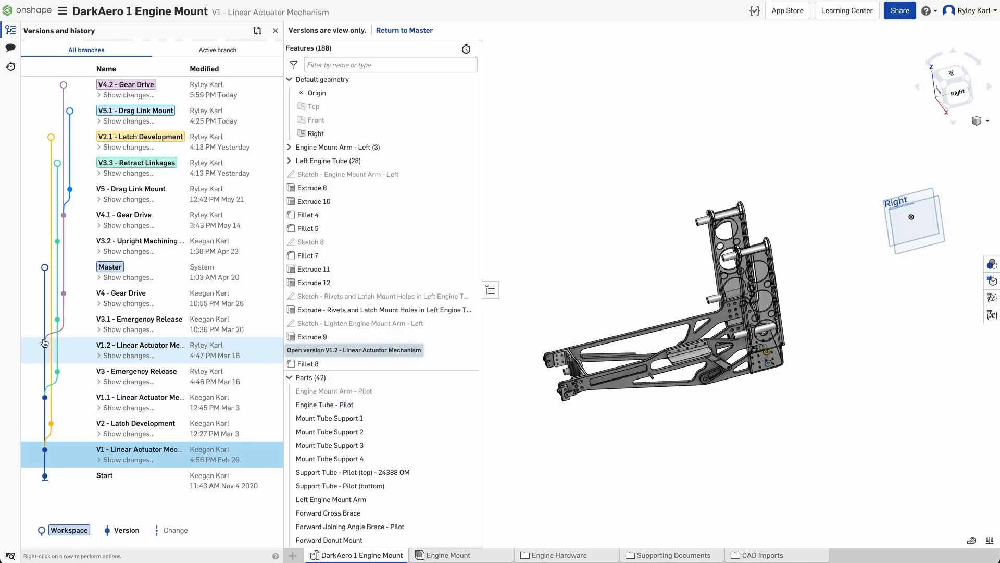
mouse_move(74, 317)
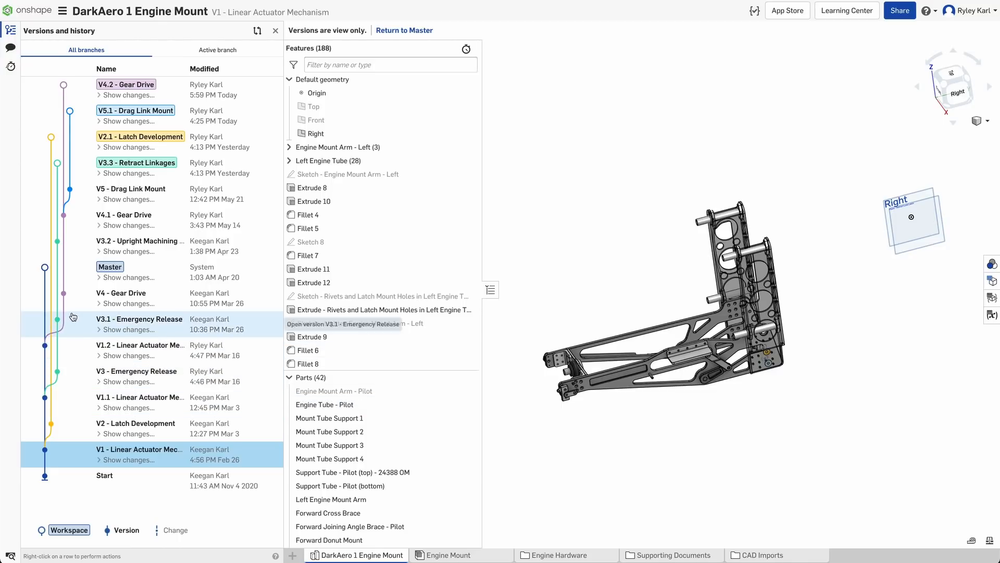
mouse_move(73, 294)
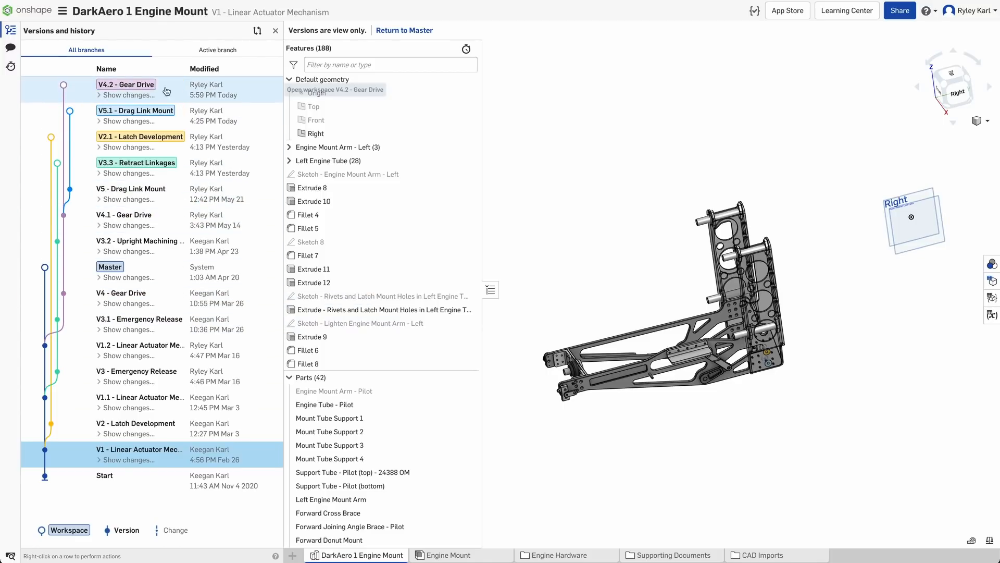
Return to the V4.2 - Gear Drive workspace from the version history.
click(125, 84)
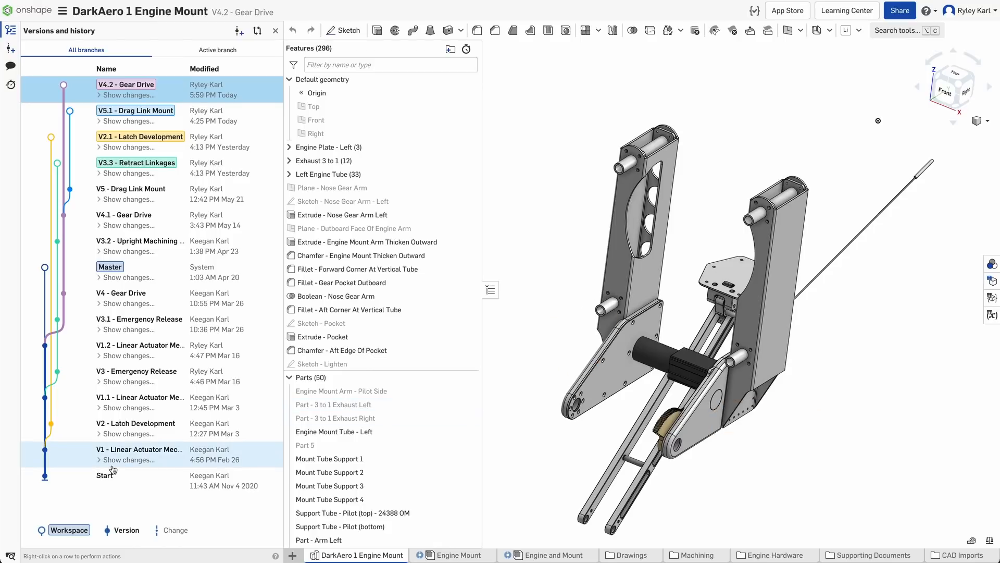
mouse_move(91, 458)
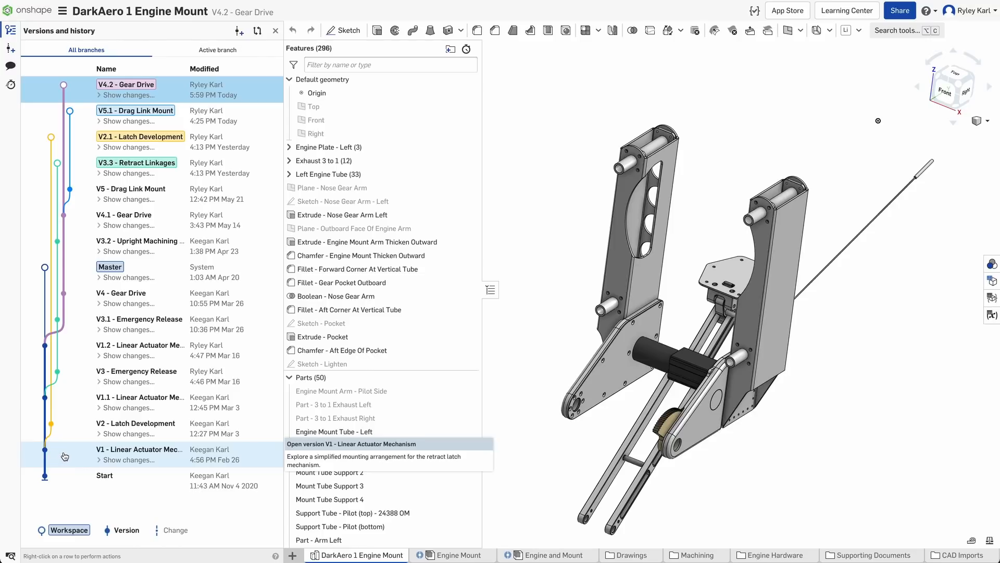
Compare V1 - Linear Actuator Mechanism against the current V4.2 Gear Drive workspace.
right_click(63, 453)
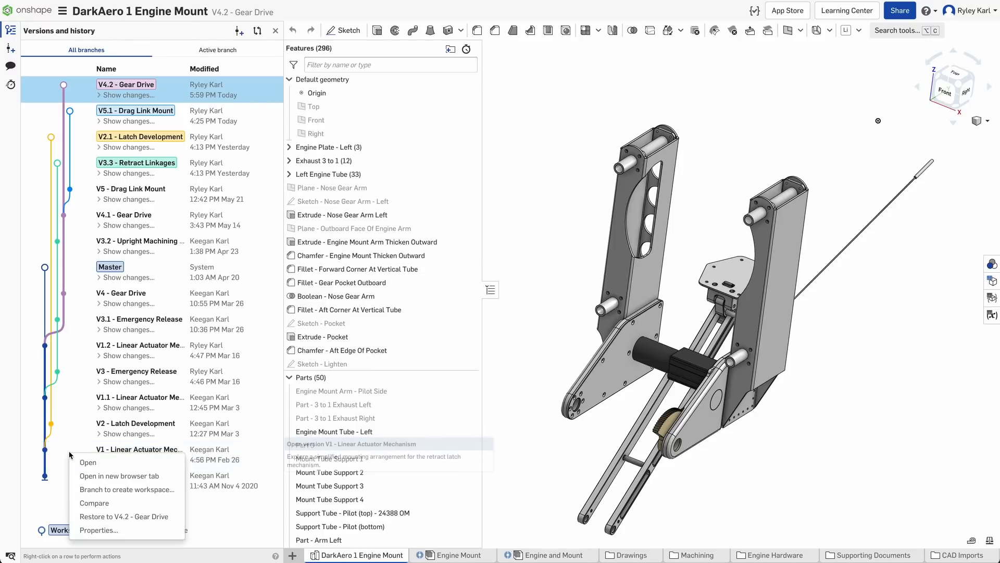
click(88, 462)
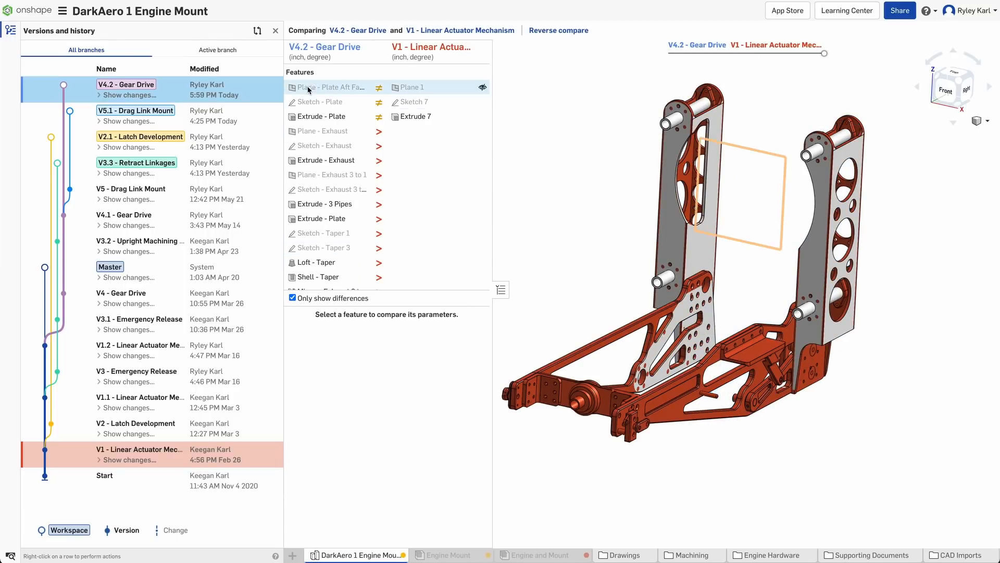
click(325, 204)
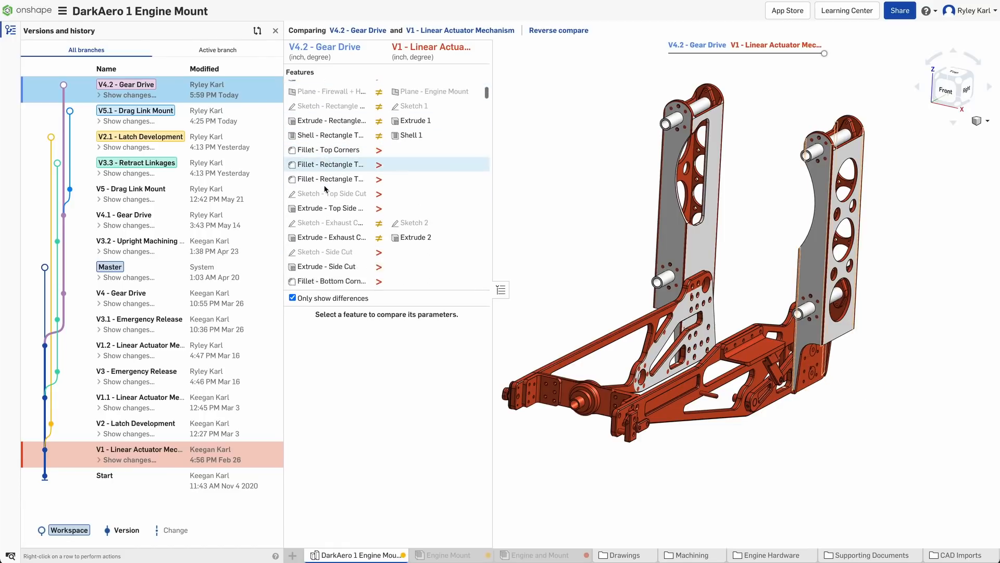
scroll(down, 3)
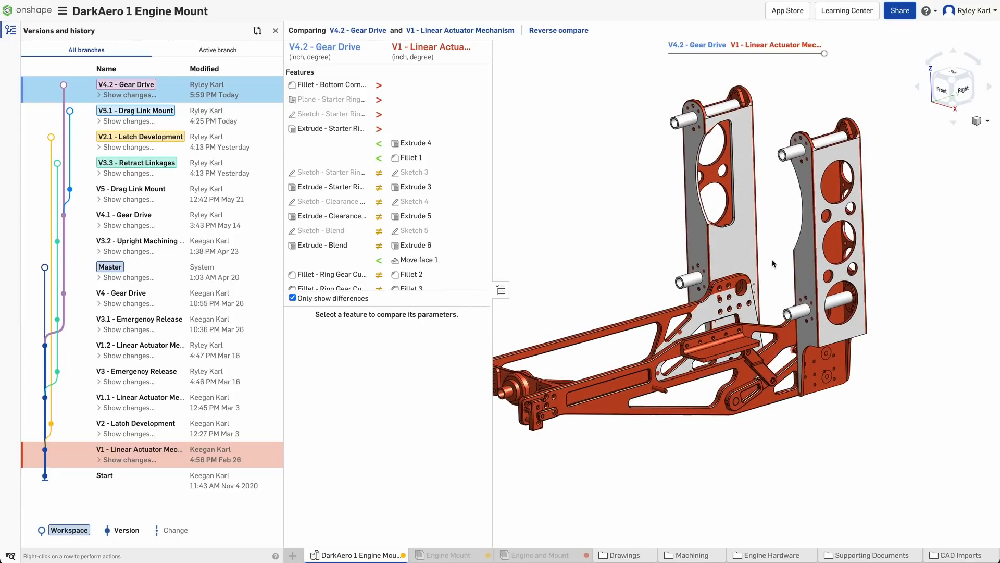
mouse_move(136, 115)
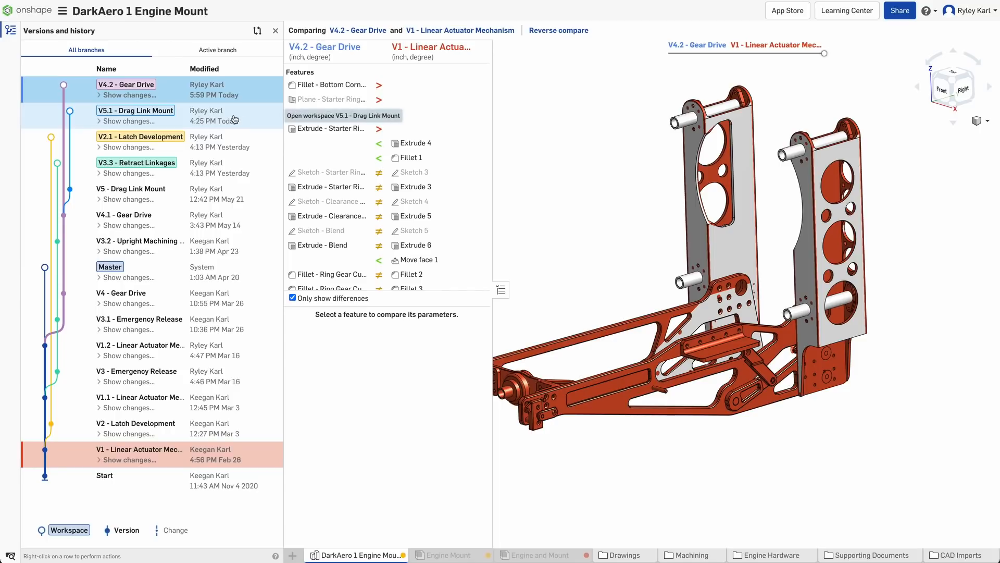
mouse_move(125, 84)
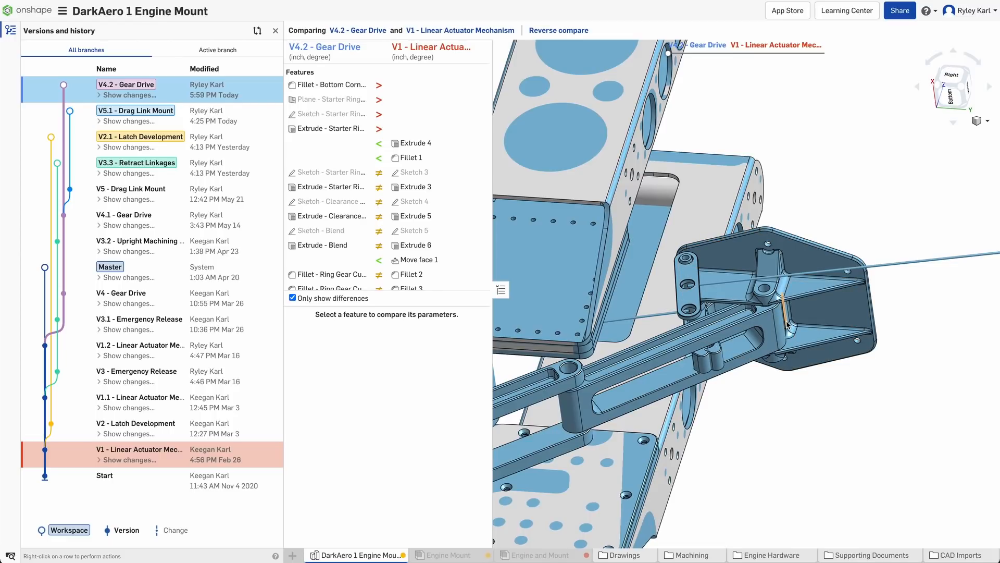
mouse_move(530, 260)
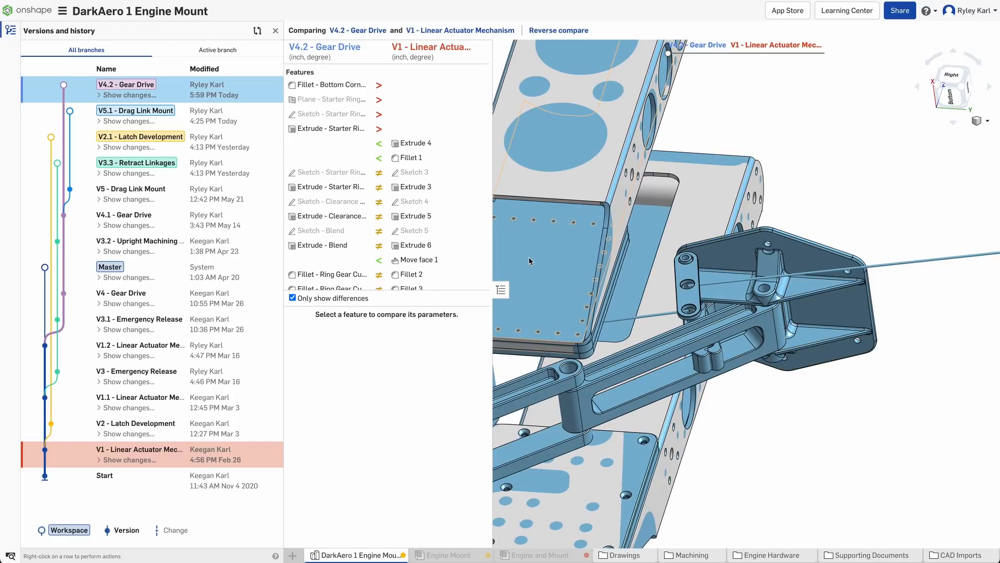
Compare V5.1 - Drag Link Mount against V4.2 Gear Drive and inspect the changes.
right_click(135, 110)
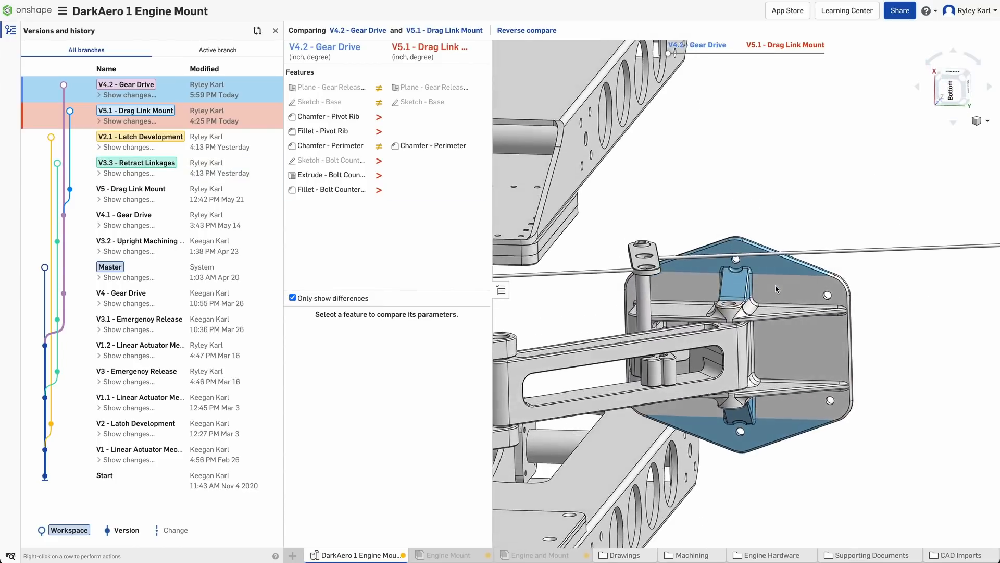
click(135, 111)
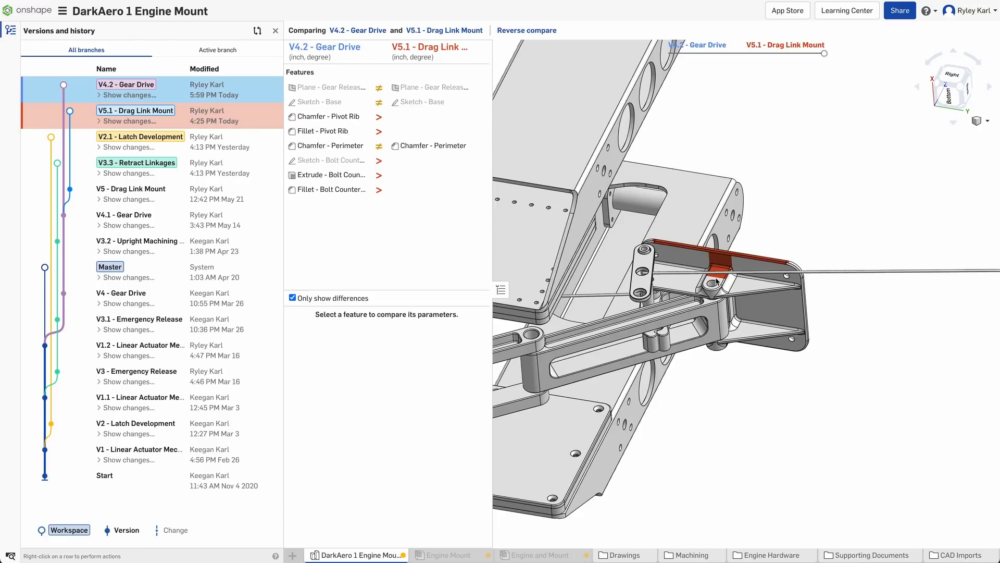
mouse_move(74, 147)
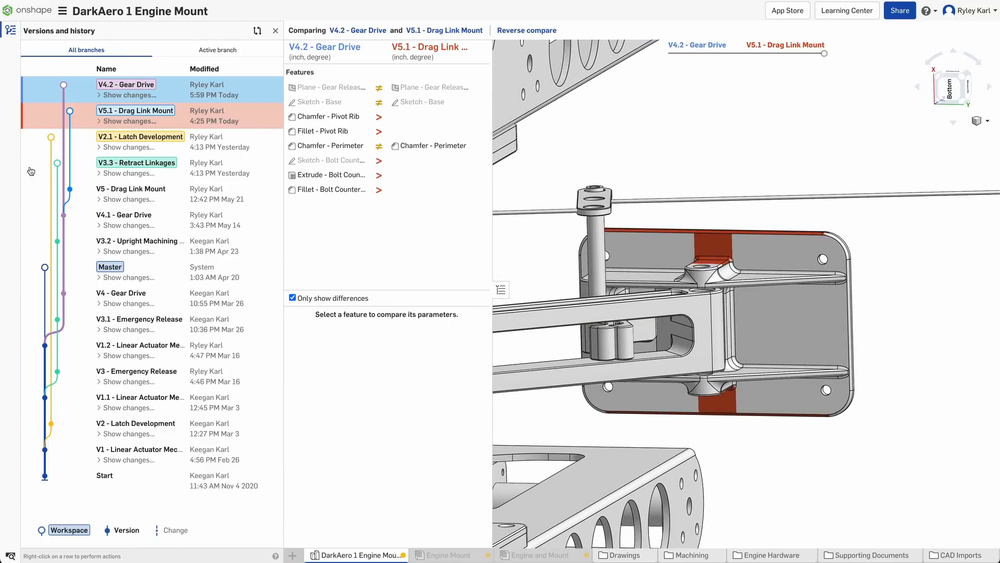
mouse_move(69, 202)
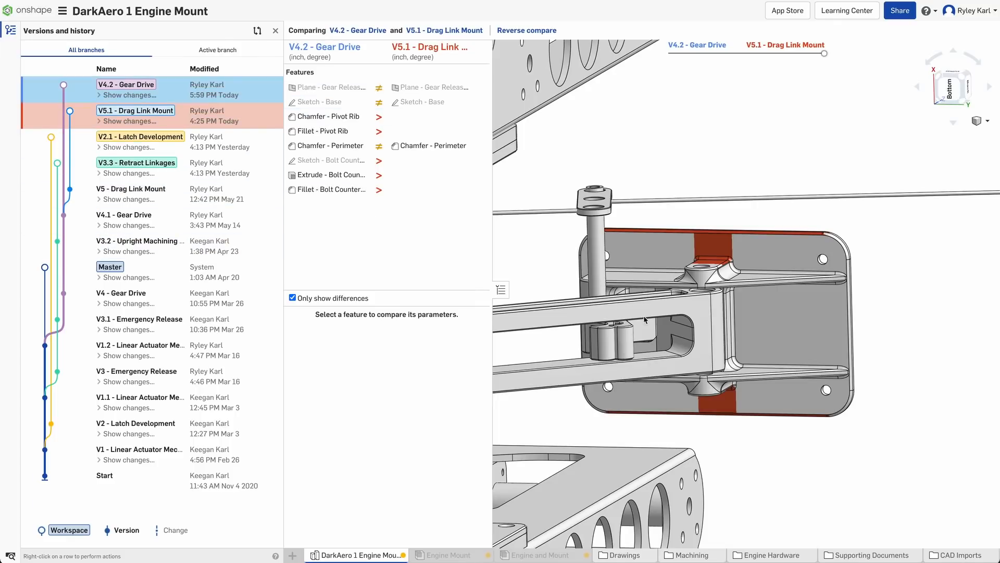
mouse_move(749, 330)
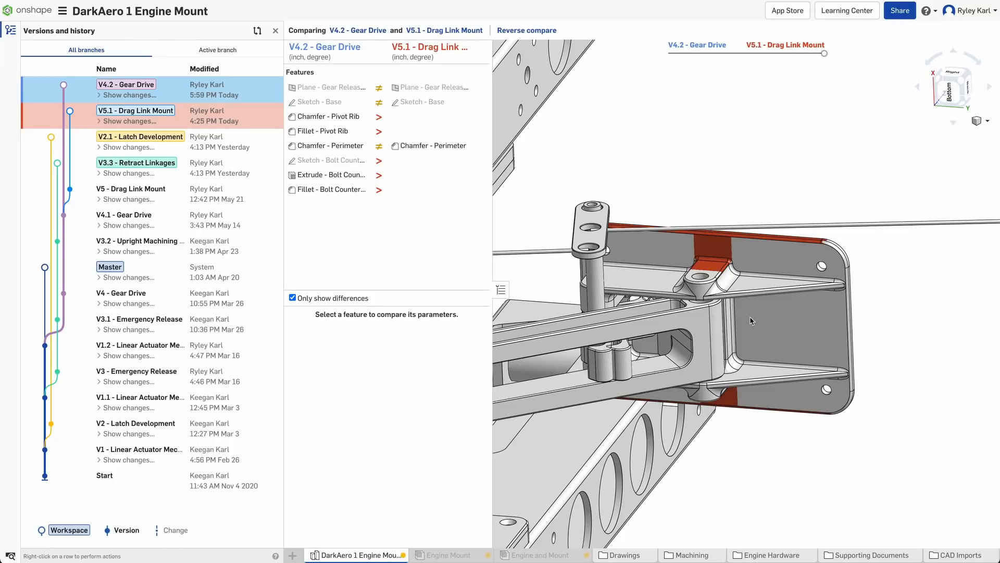
mouse_move(135, 110)
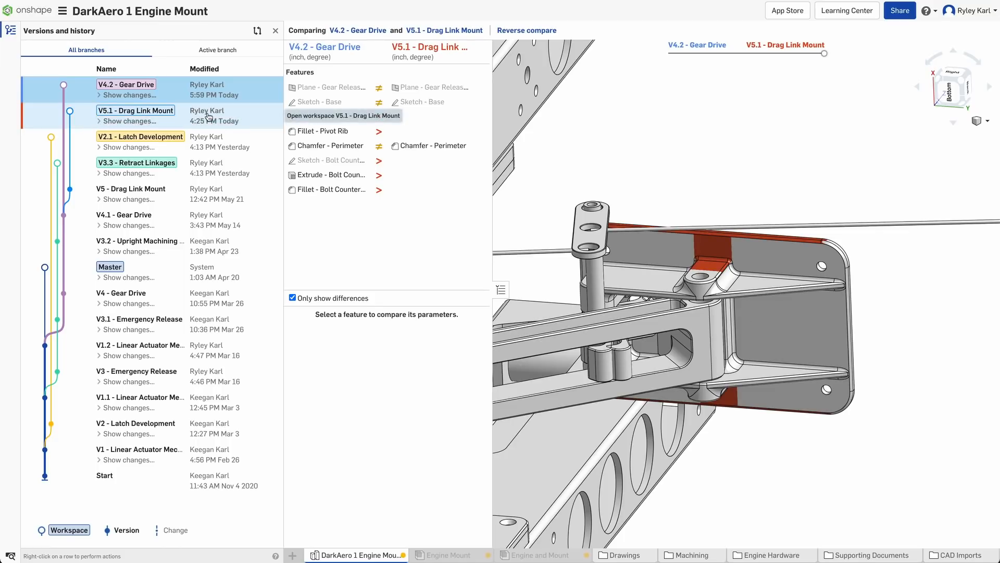
mouse_move(250, 124)
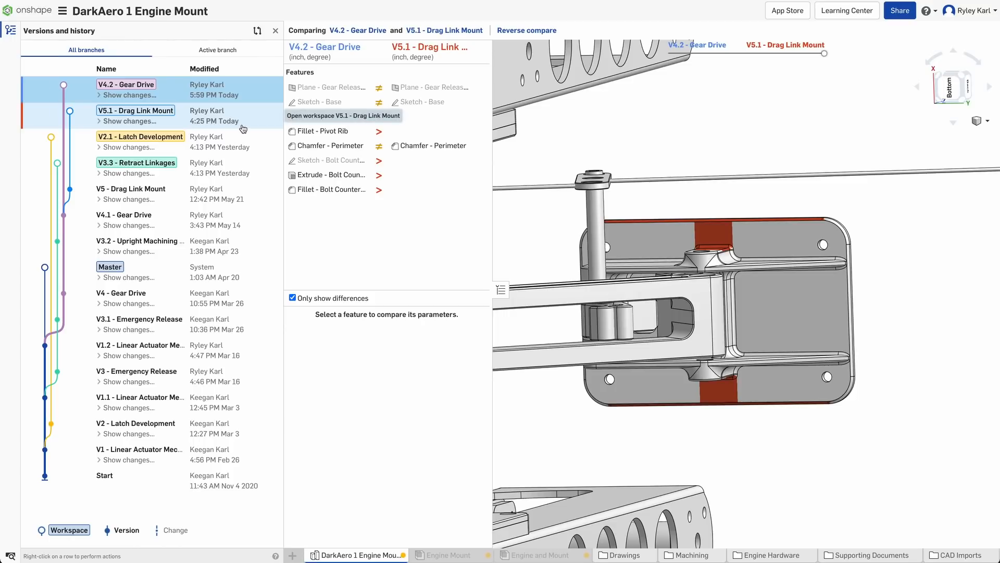
Inspect the drag link mount differences and exit the compare view.
click(135, 110)
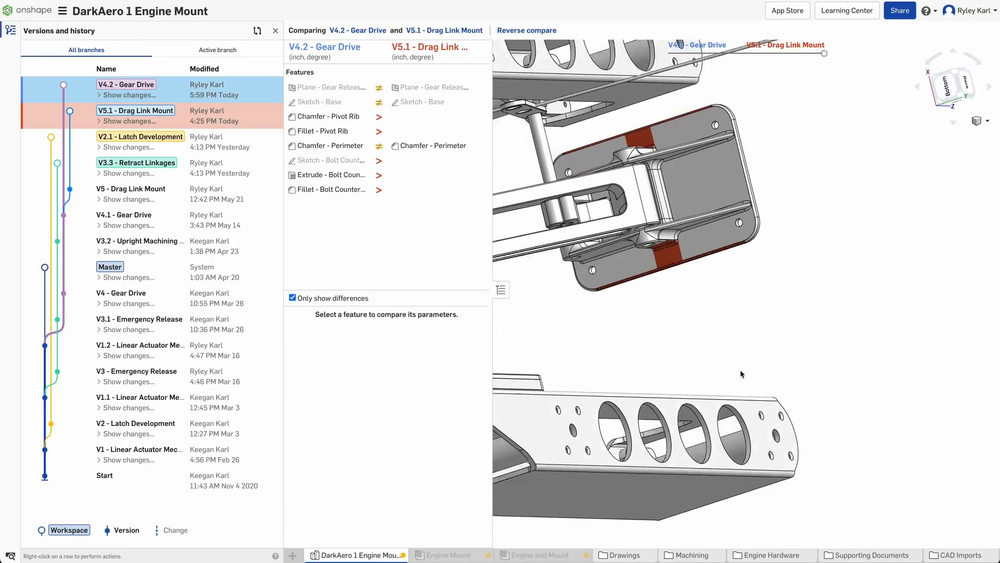
click(329, 116)
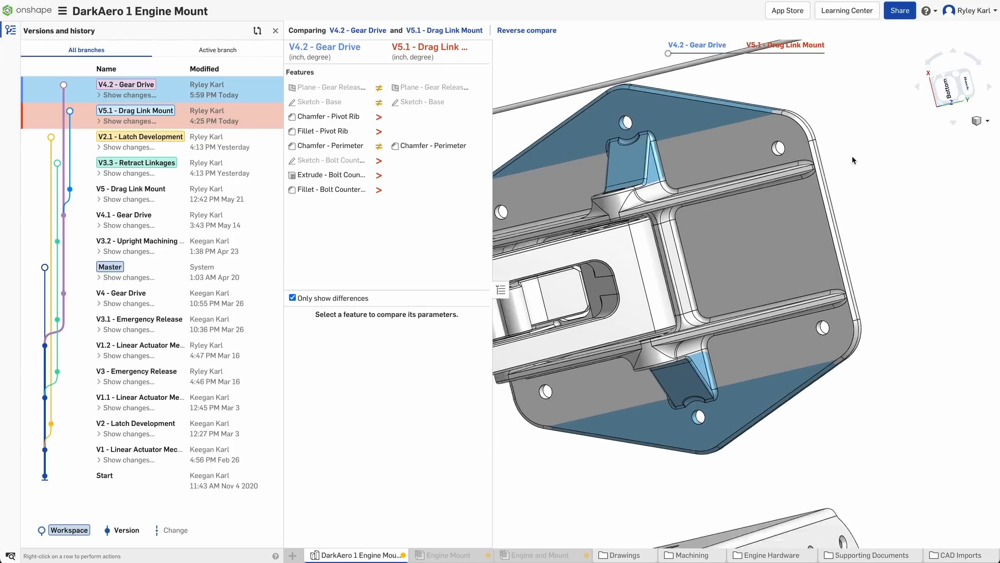
click(330, 190)
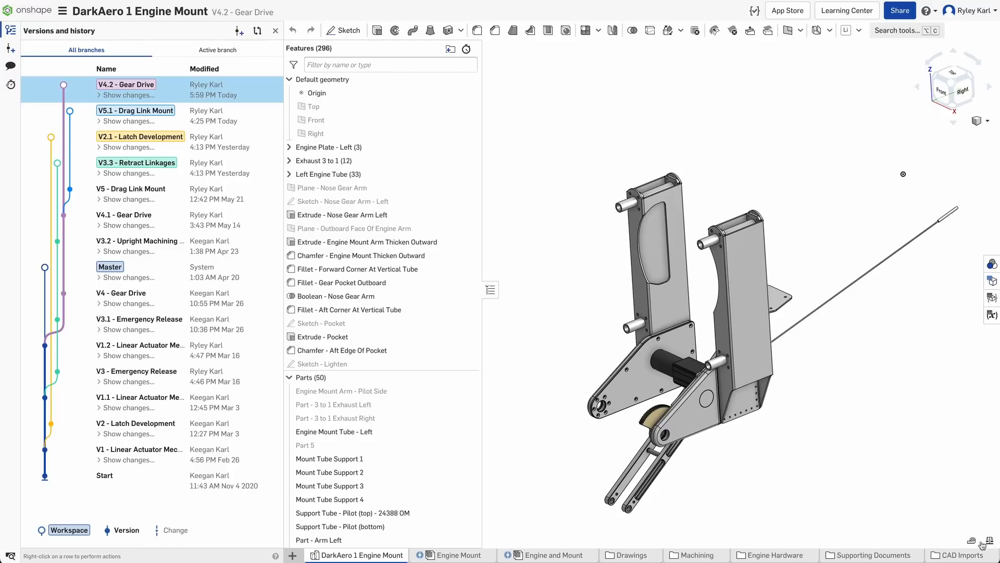
Measure Mass properties for Engine Mount Tube - Left, then add the right tube, right cover and left arm.
click(992, 541)
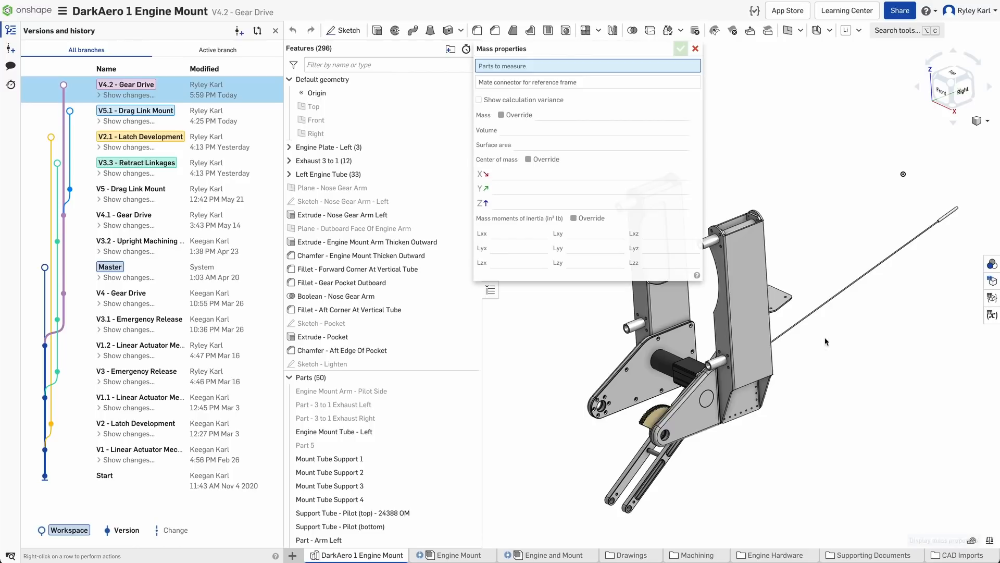
click(333, 432)
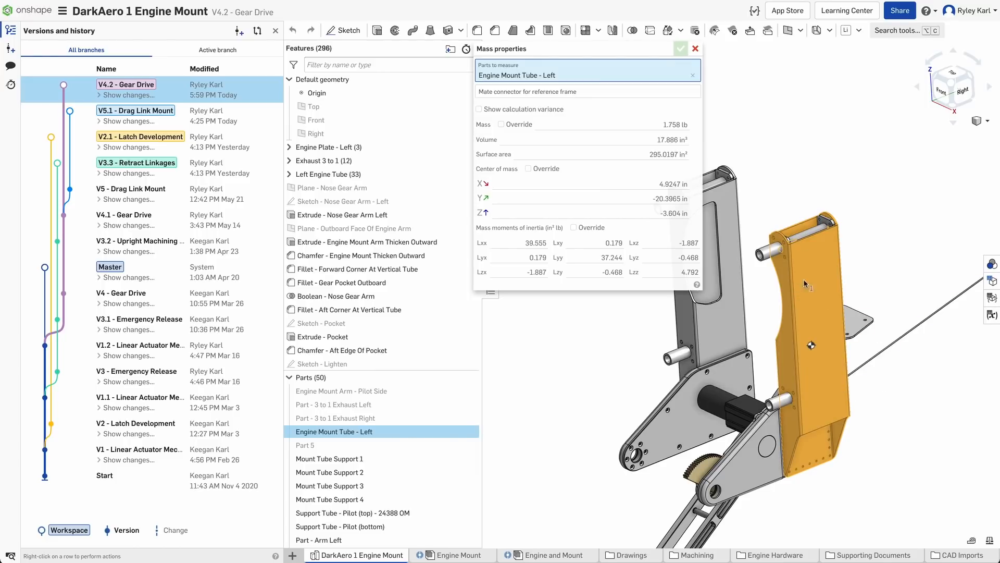
mouse_move(676, 124)
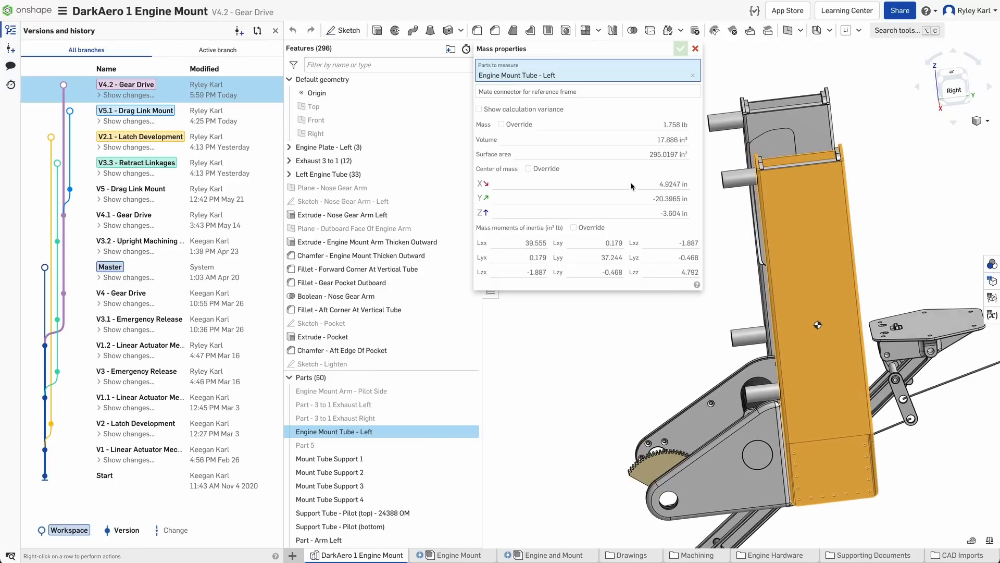
mouse_move(845, 256)
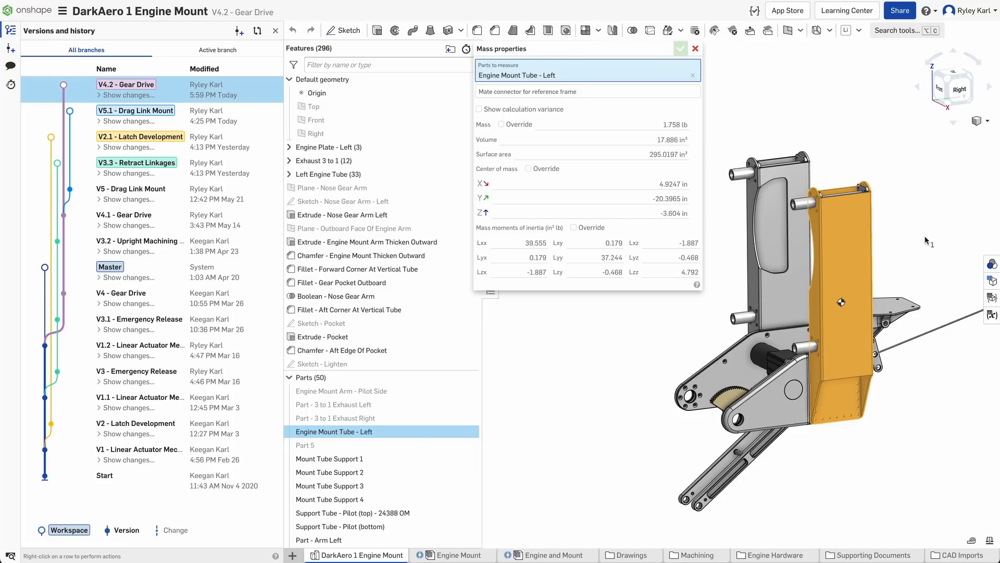
click(335, 534)
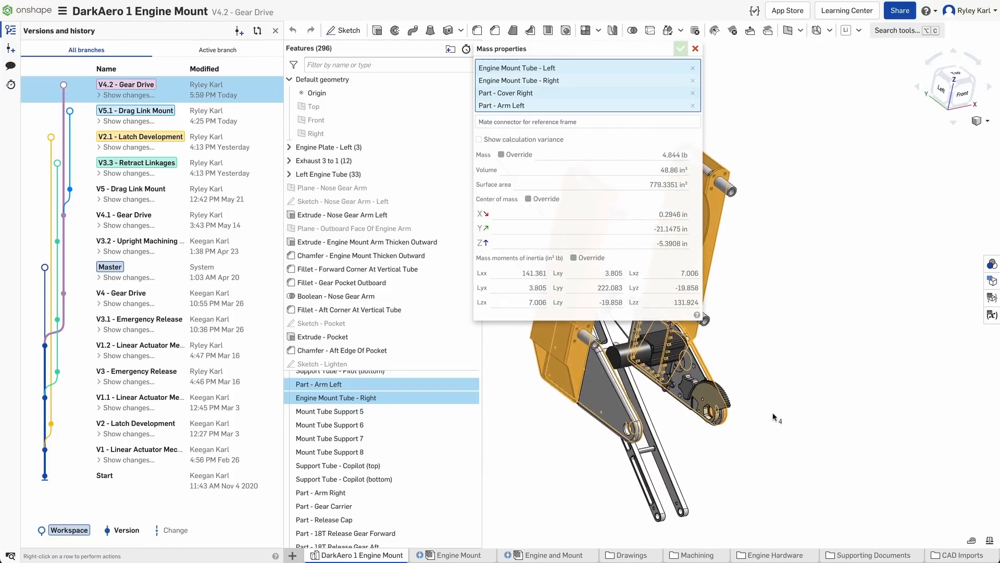
Add Part - Arm Right and Part - Cover Left to the measurement, totalling 6.288 lb.
click(321, 492)
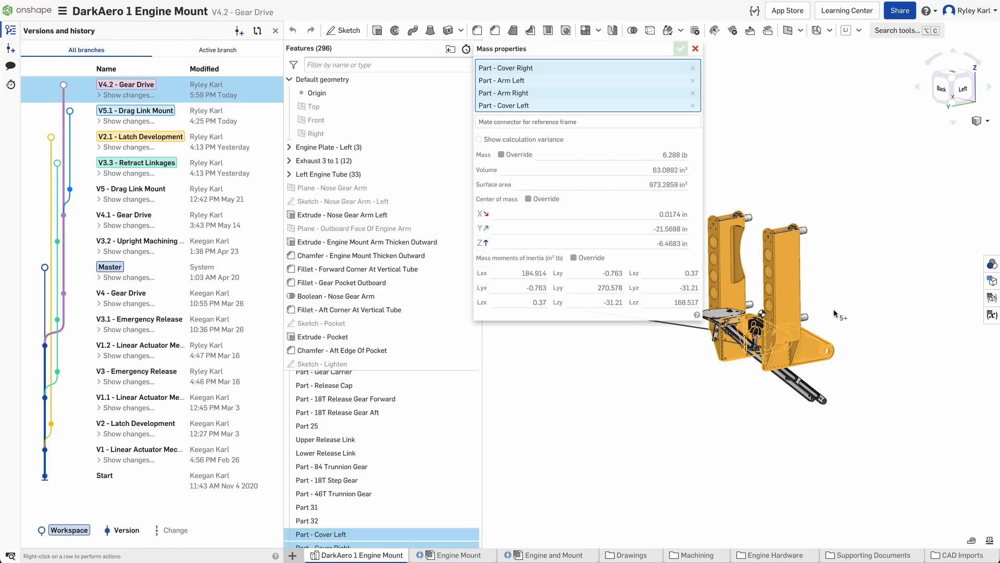
mouse_move(849, 342)
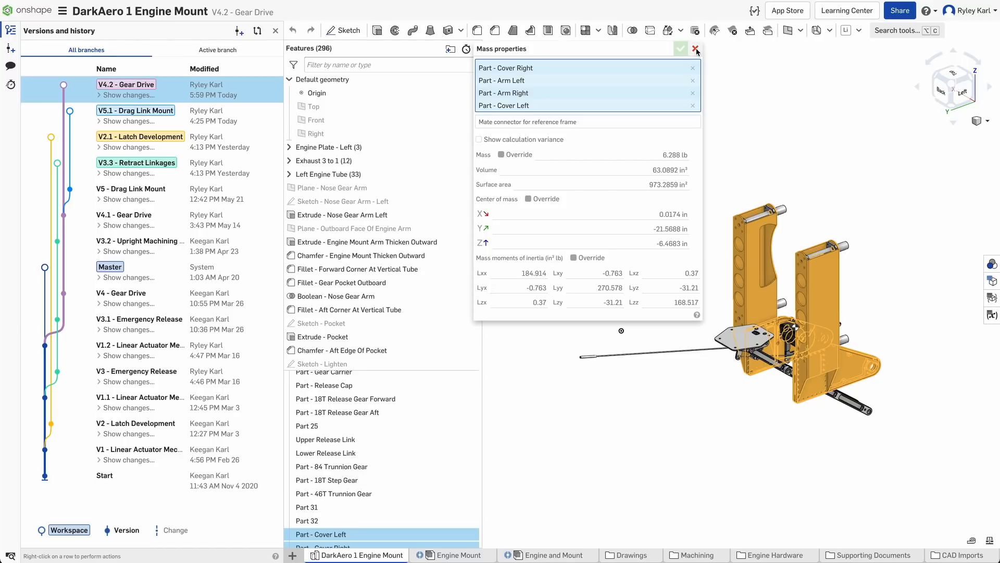
Close Mass properties and switch to the V5.1 - Drag Link Mount workspace (291 features).
click(695, 49)
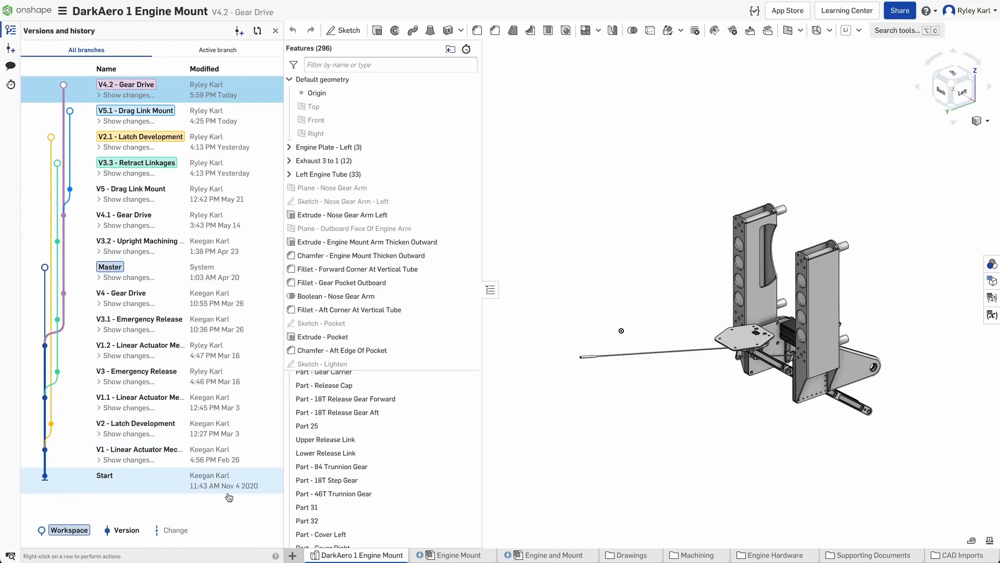
mouse_move(225, 487)
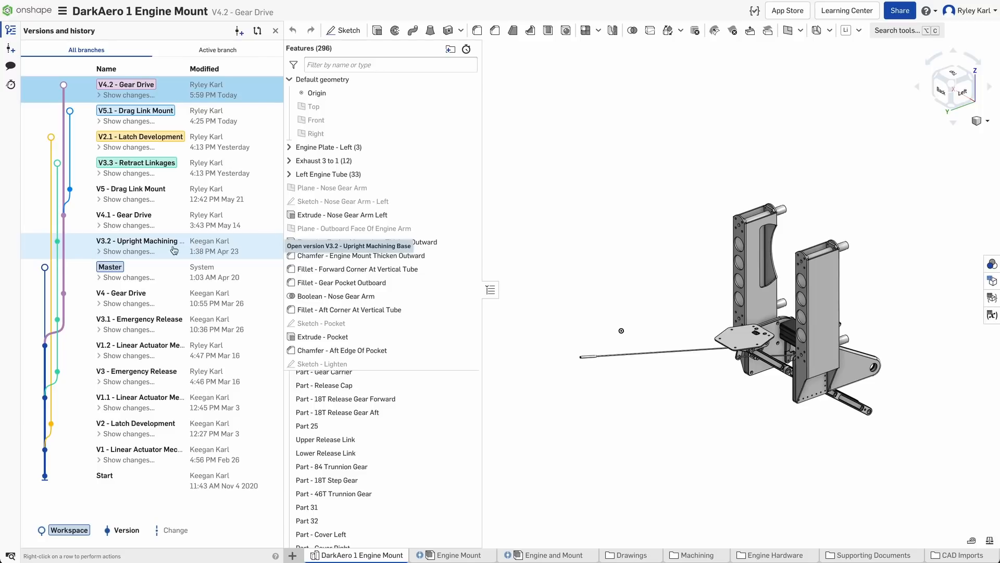
mouse_move(65, 251)
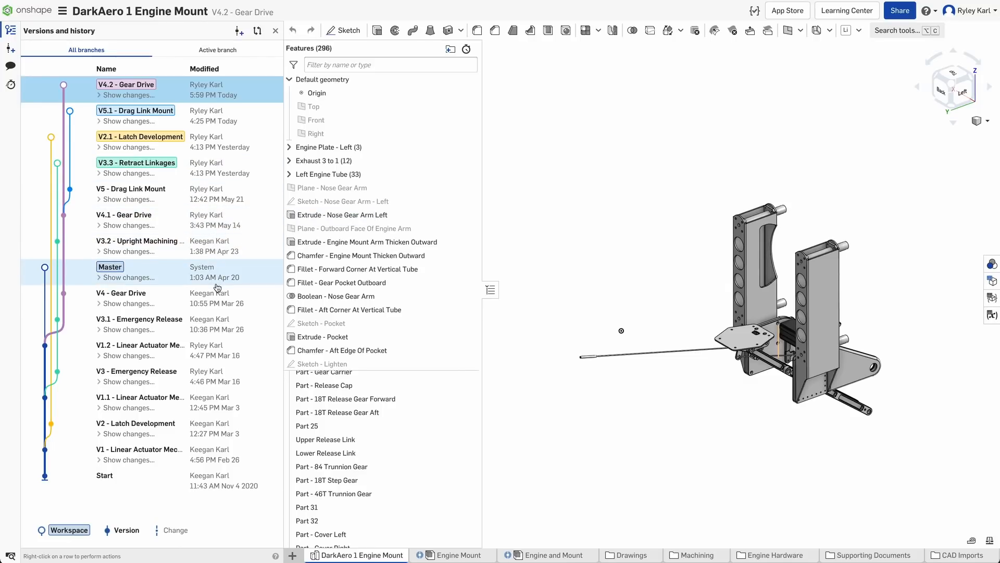
mouse_move(213, 280)
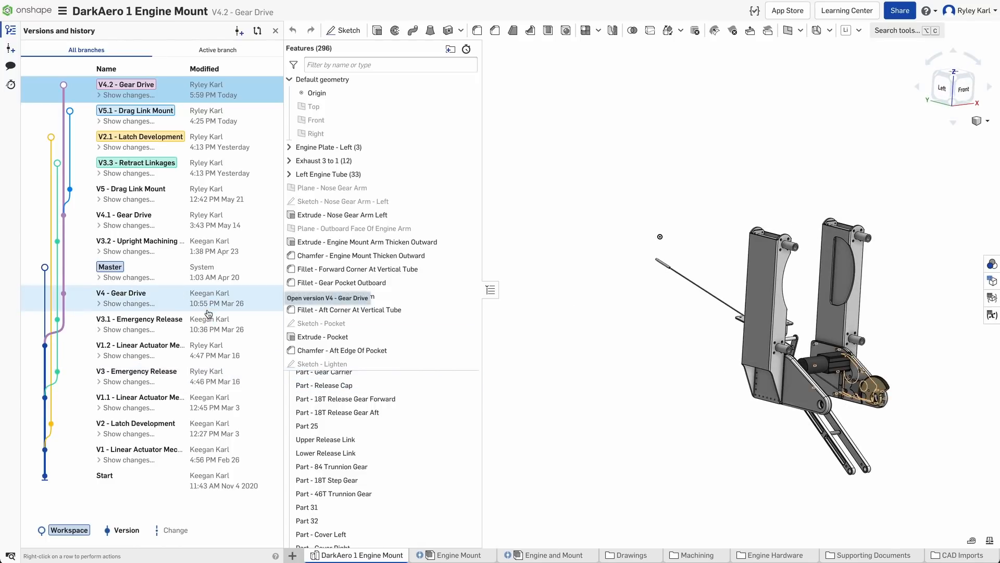
click(135, 111)
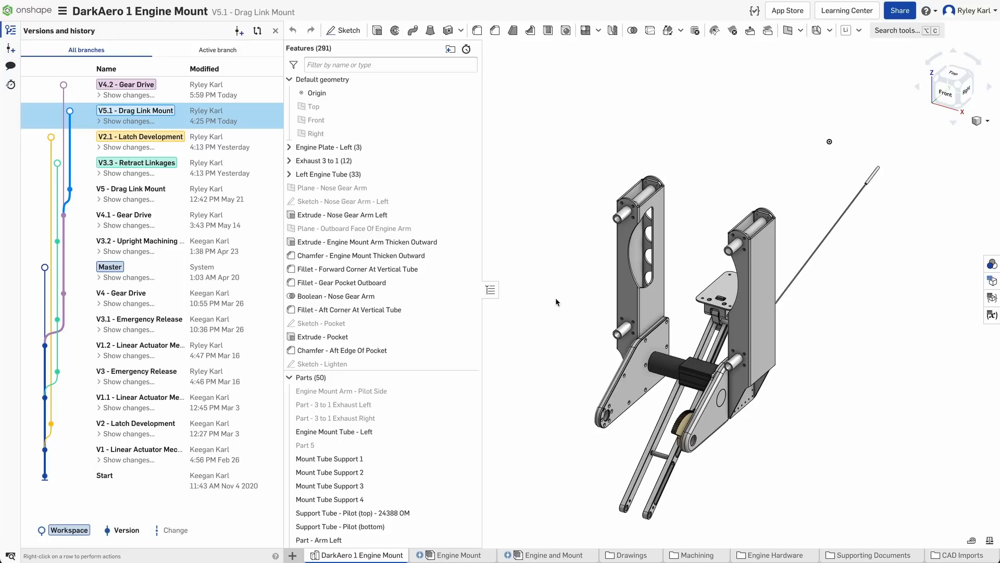